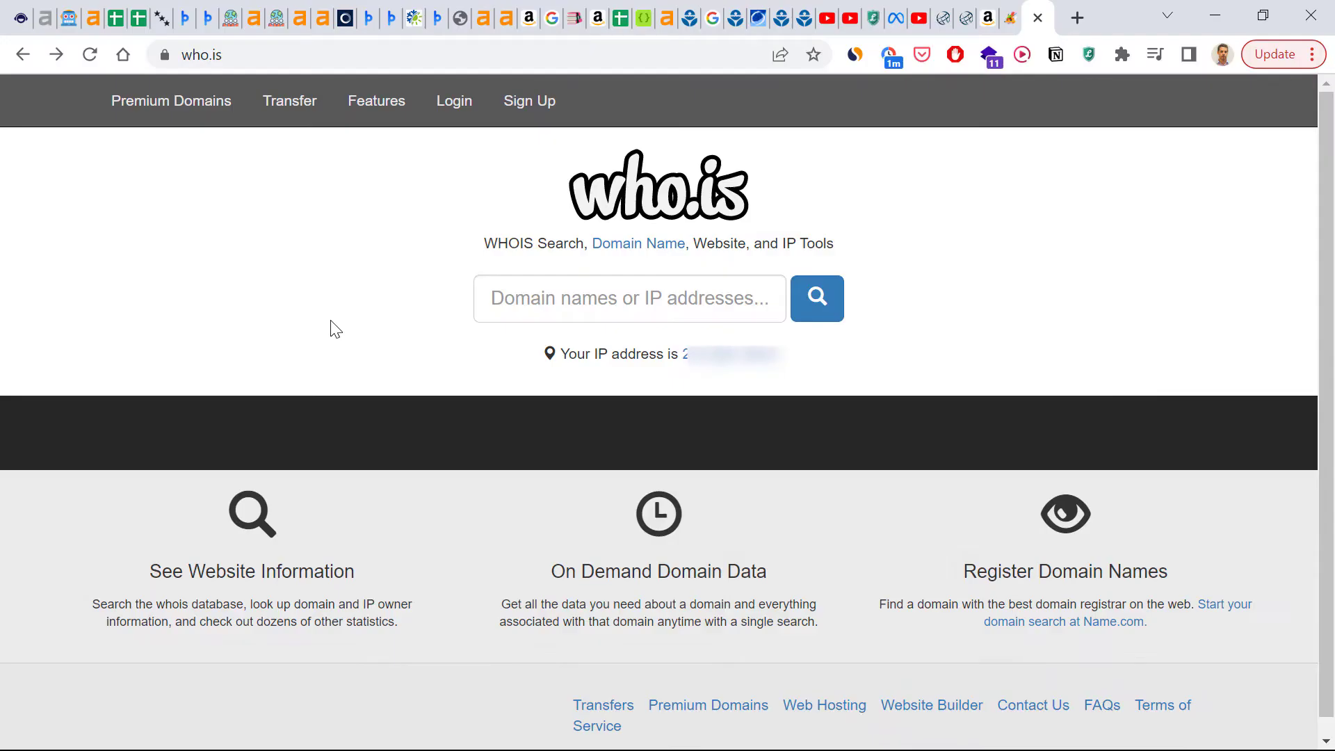
pyautogui.moveTo(338, 698)
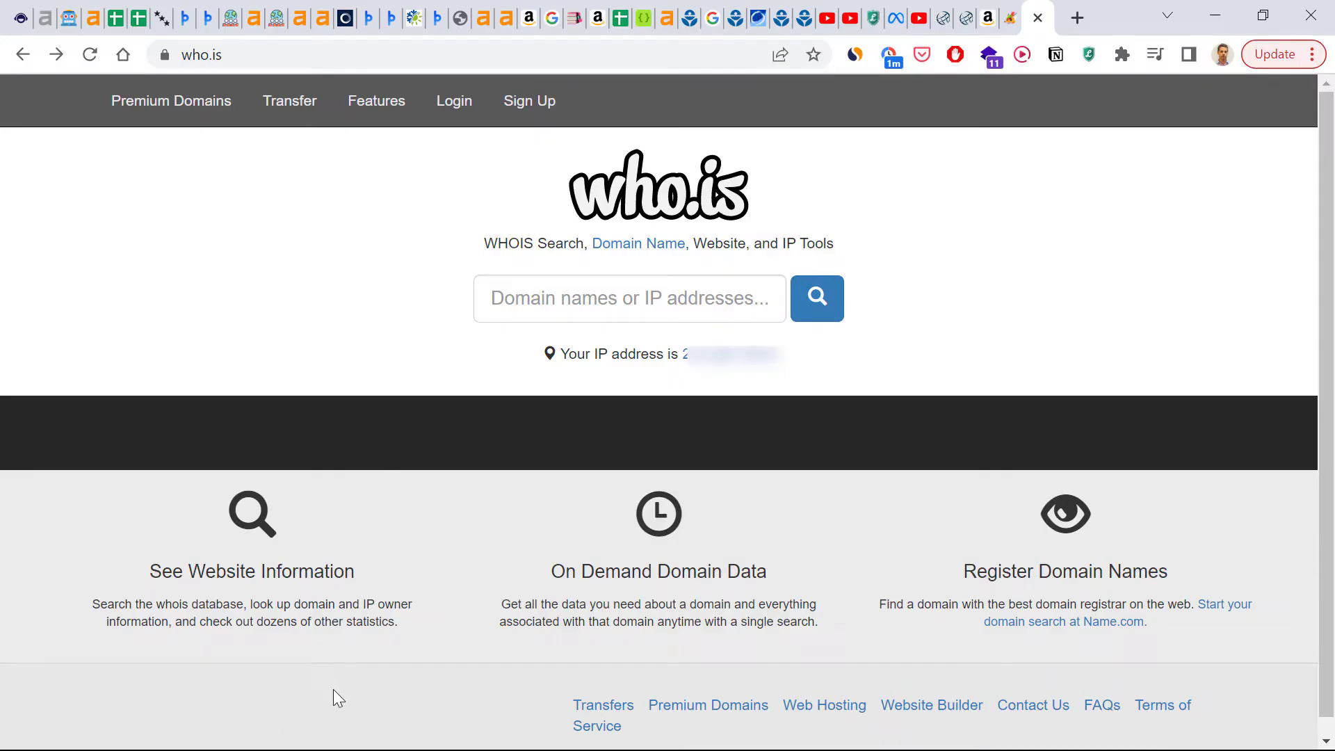
pyautogui.moveTo(329, 692)
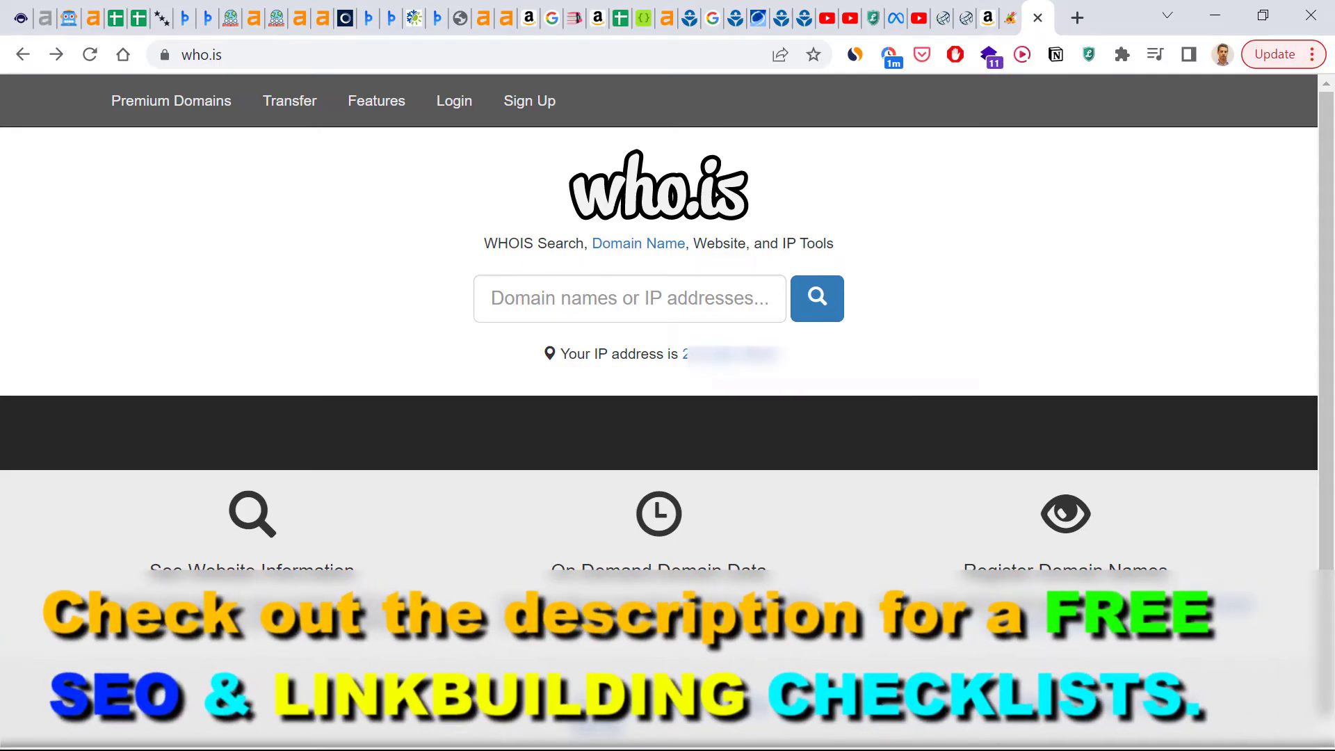
pyautogui.moveTo(176, 69)
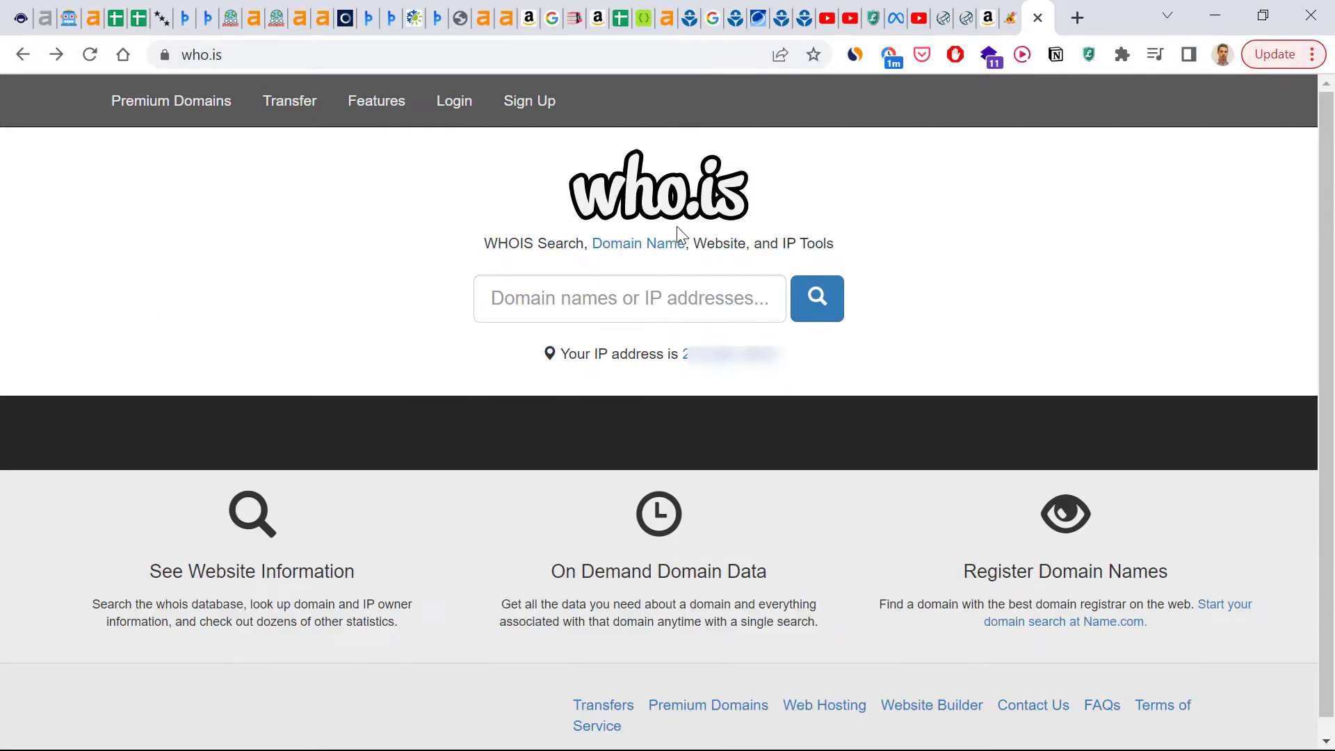
pyautogui.moveTo(554, 335)
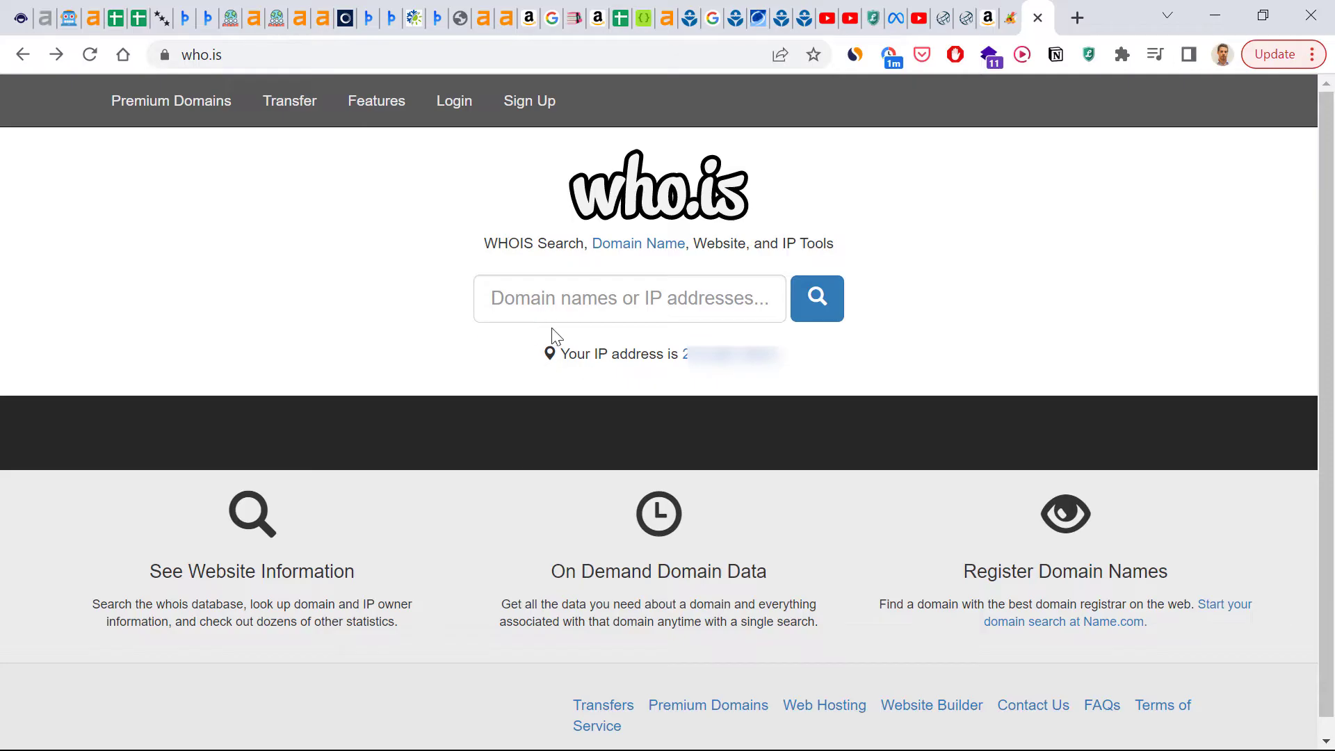
# Search who.is for the domain nerdwallet.com
pyautogui.write('nerdwallet.com')
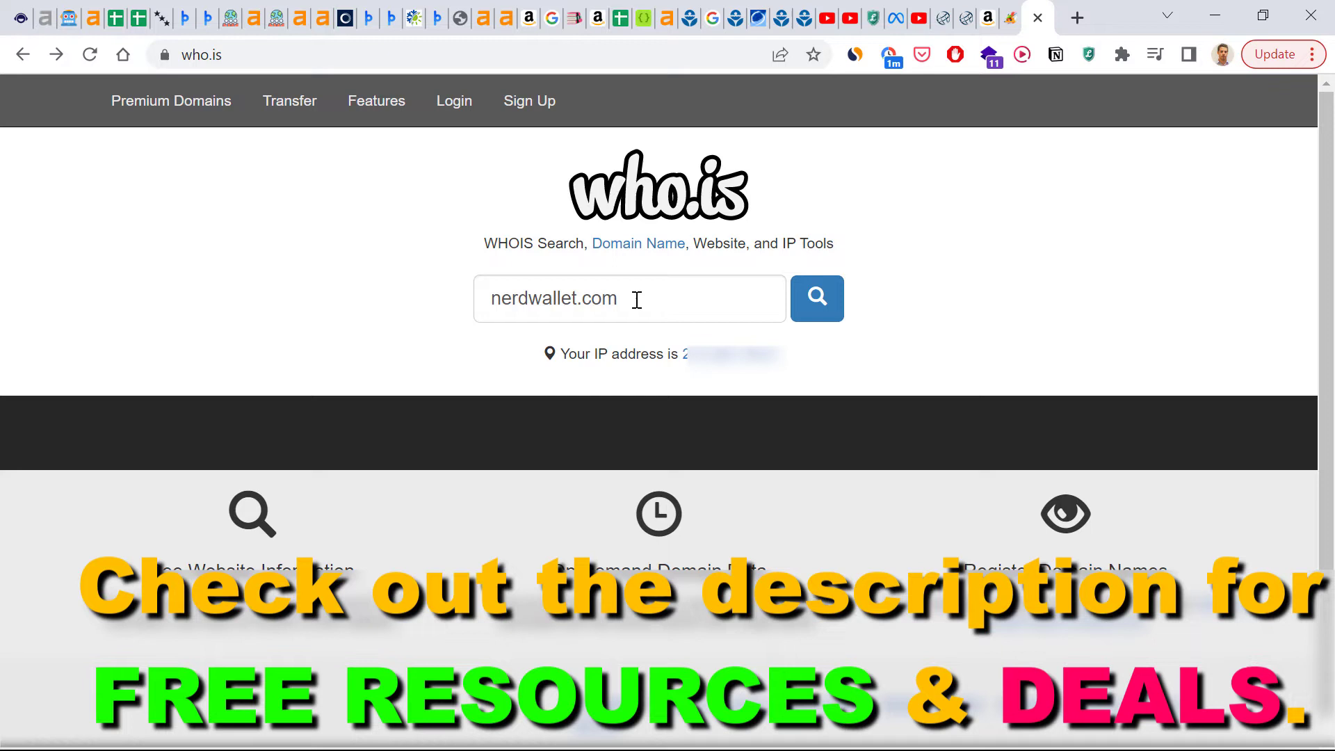
pyautogui.moveTo(538, 299)
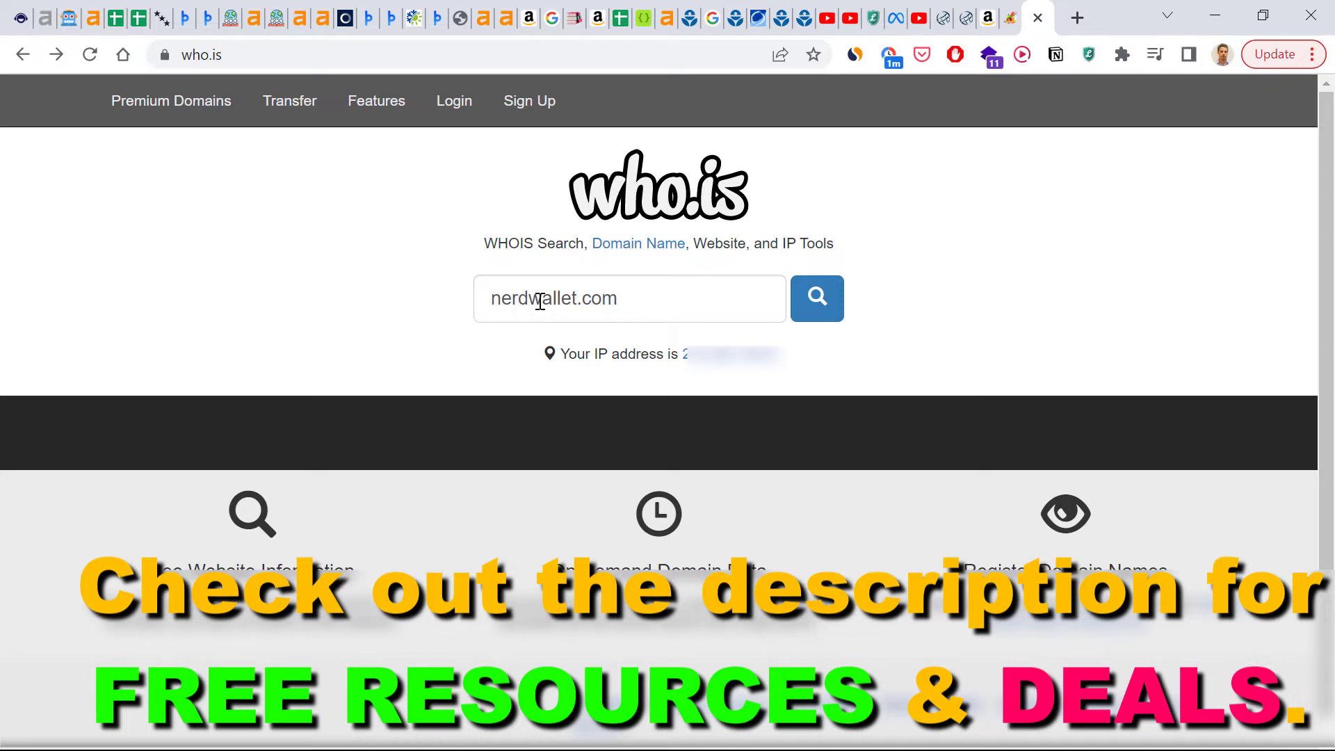
pyautogui.click(815, 298)
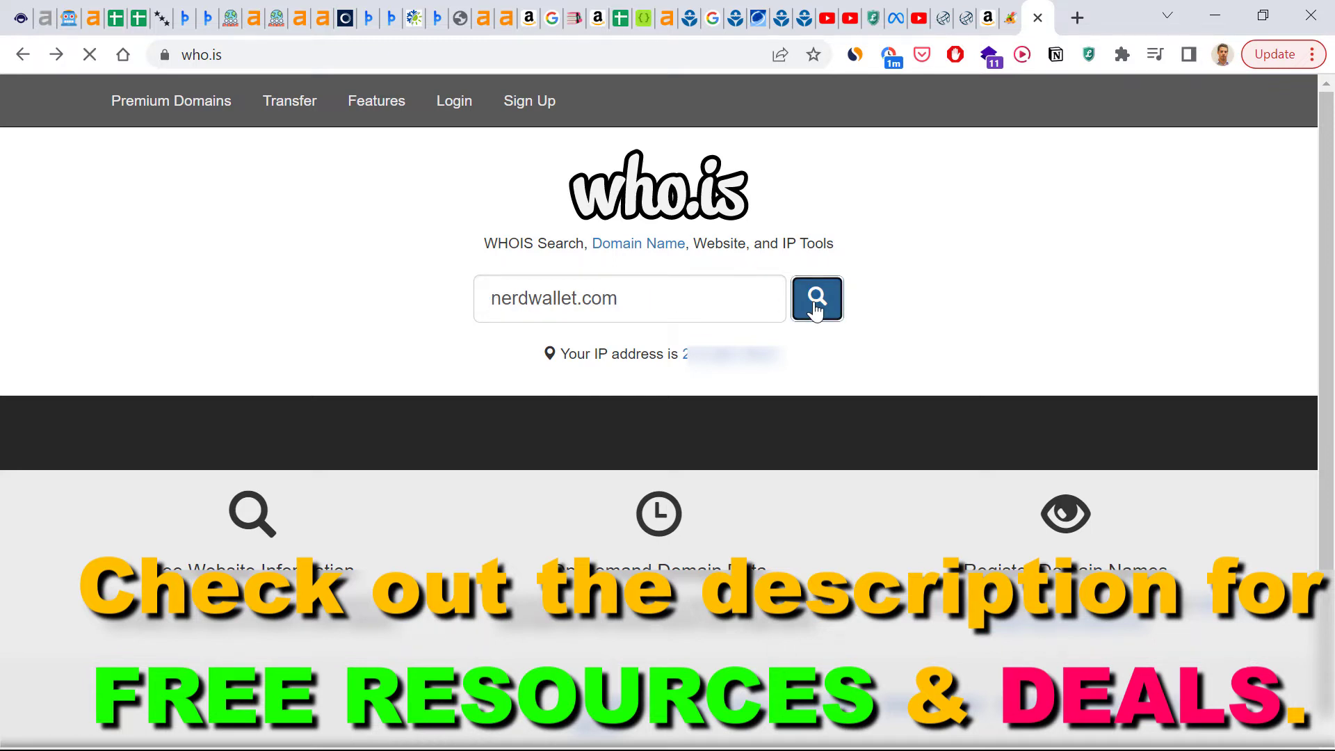
pyautogui.click(815, 299)
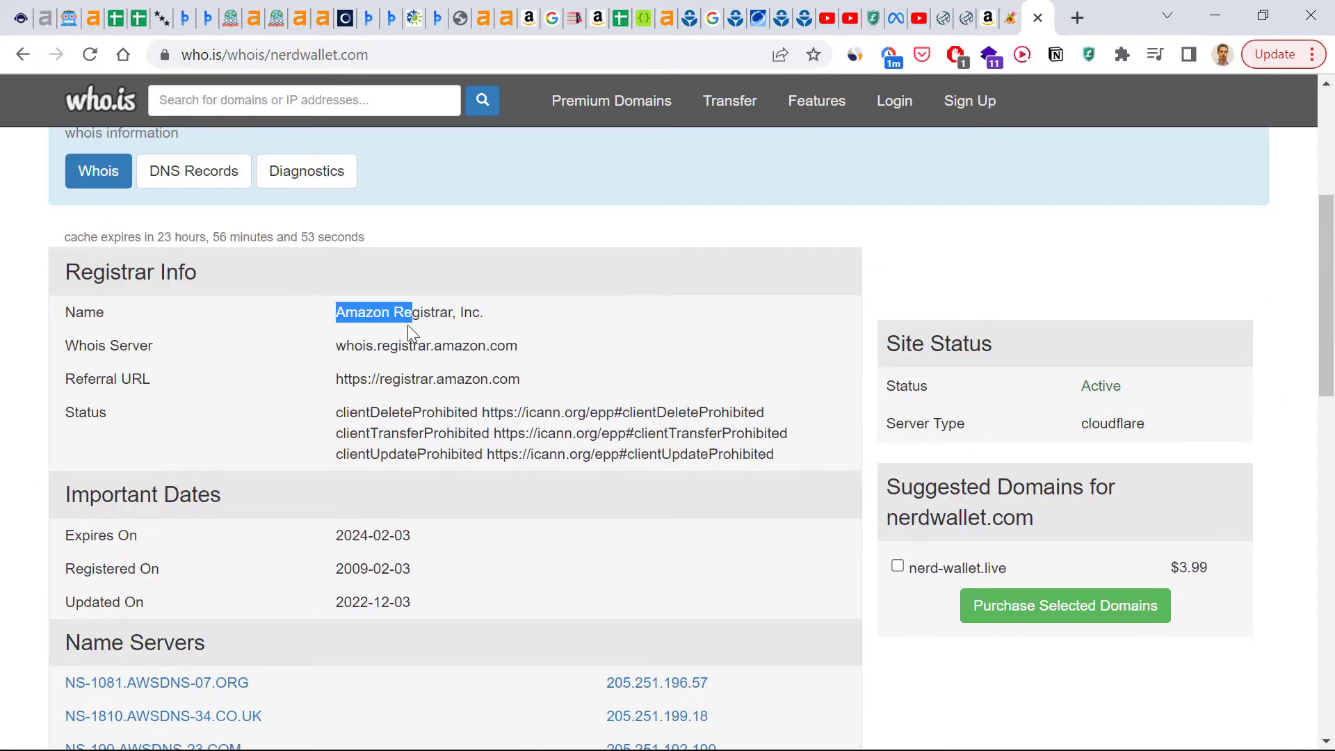
# Scroll down to nerdwallet.com's registrar info and four AWS name servers with IP addresses
pyautogui.scroll(-3)
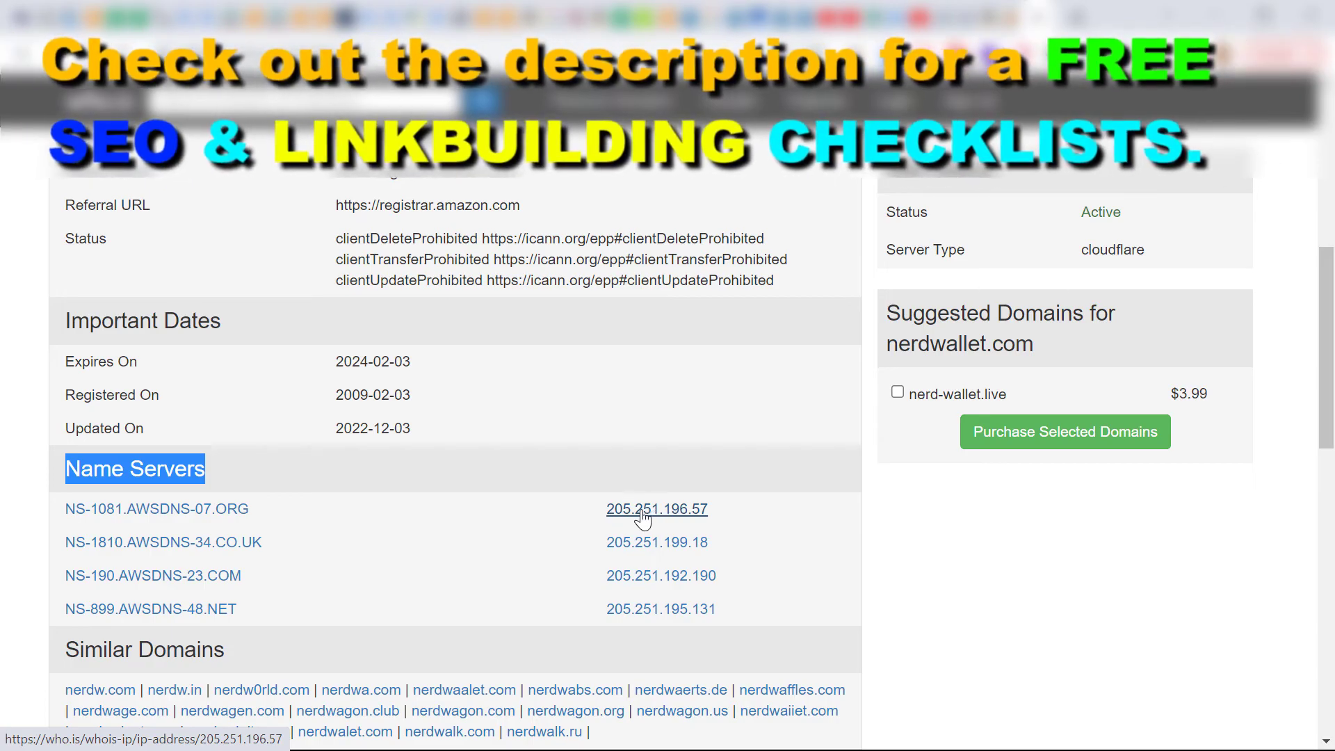
pyautogui.moveTo(569, 617)
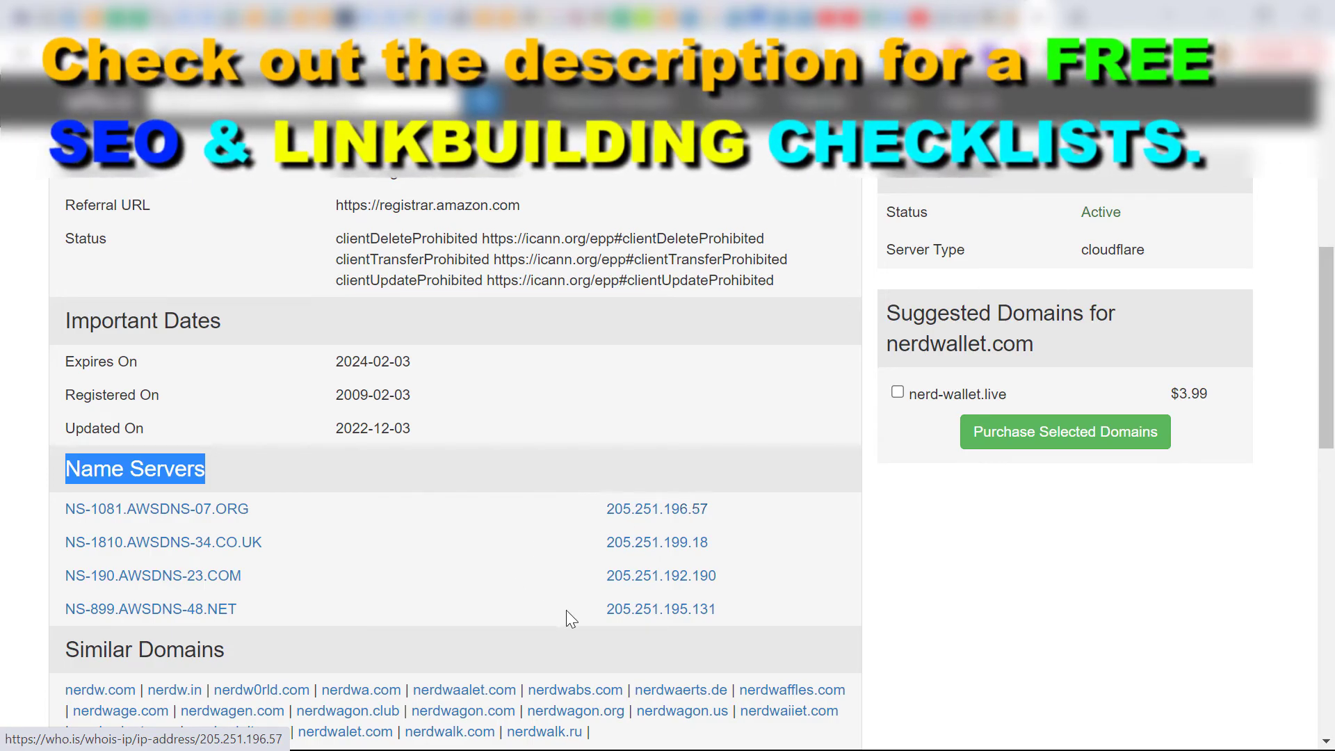